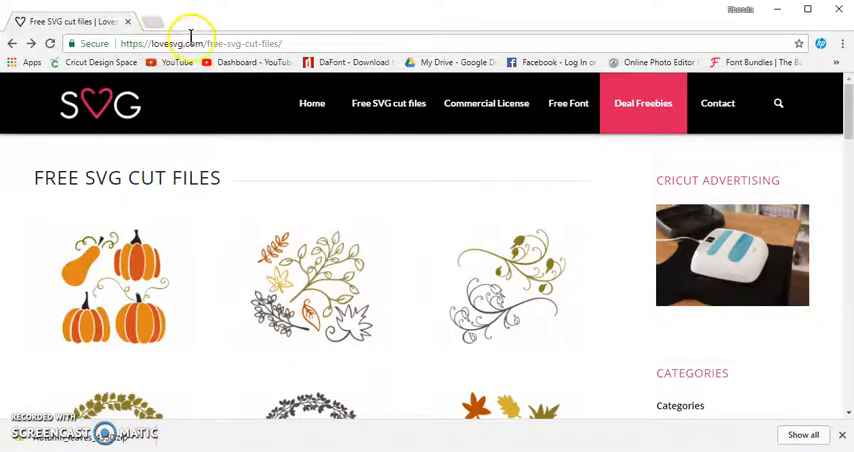
mouse_move(402, 252)
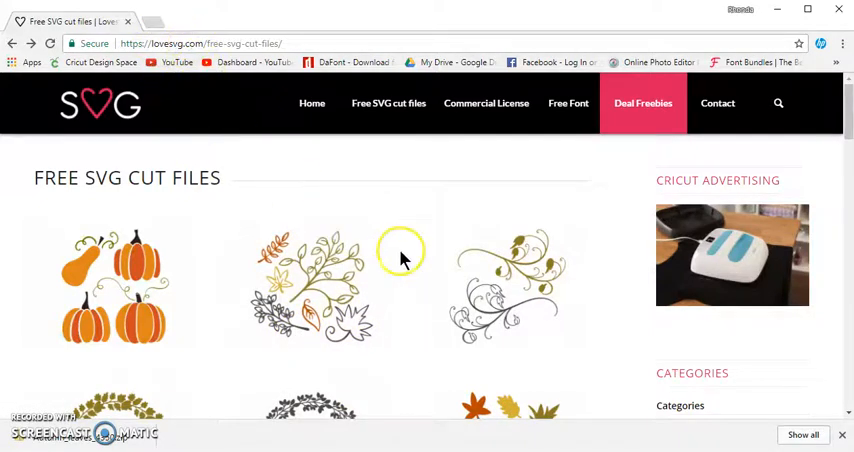
Scroll the Little Moose cut file page down to its Download .Zip file section.
scroll("down", 3)
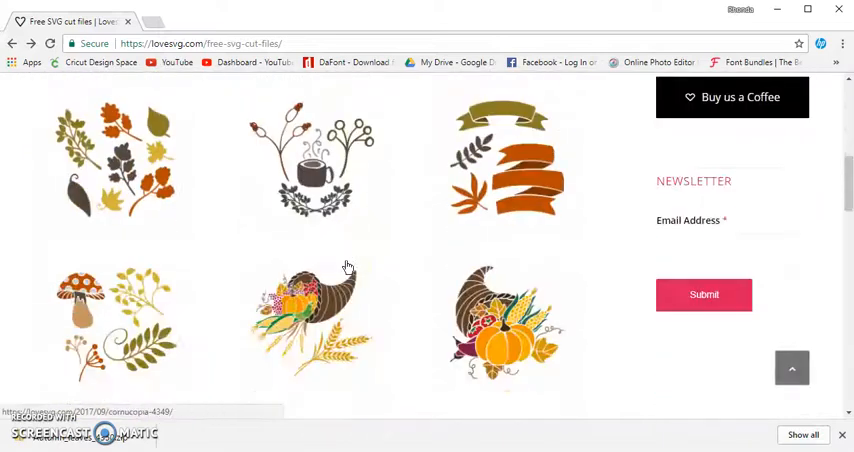
scroll("down", 3)
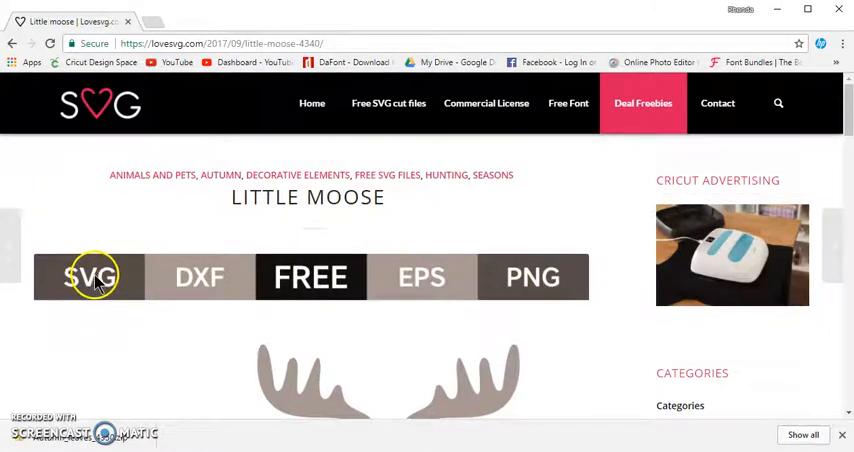
mouse_move(520, 290)
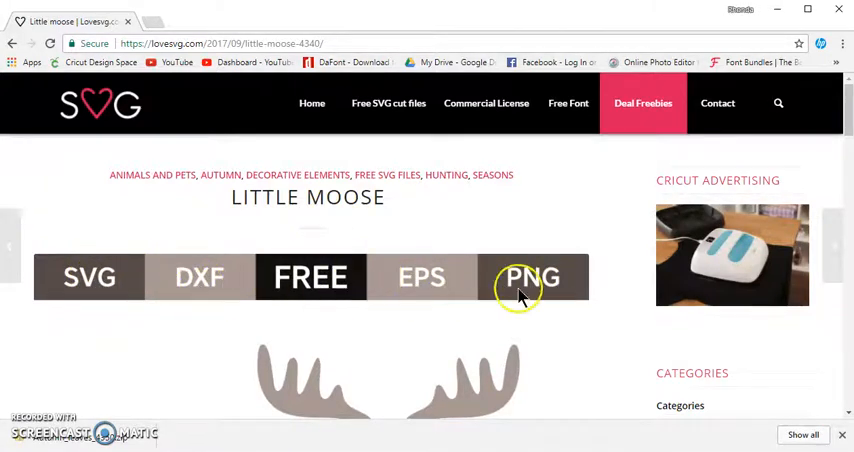
scroll("down", 3)
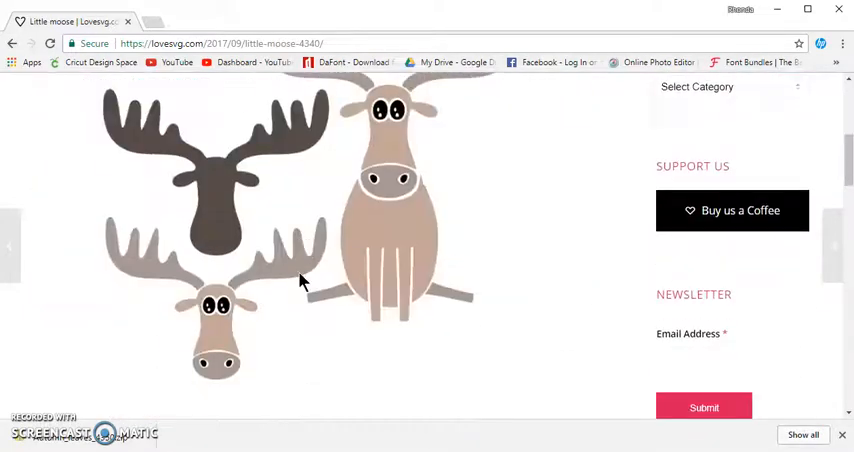
scroll("down", 3)
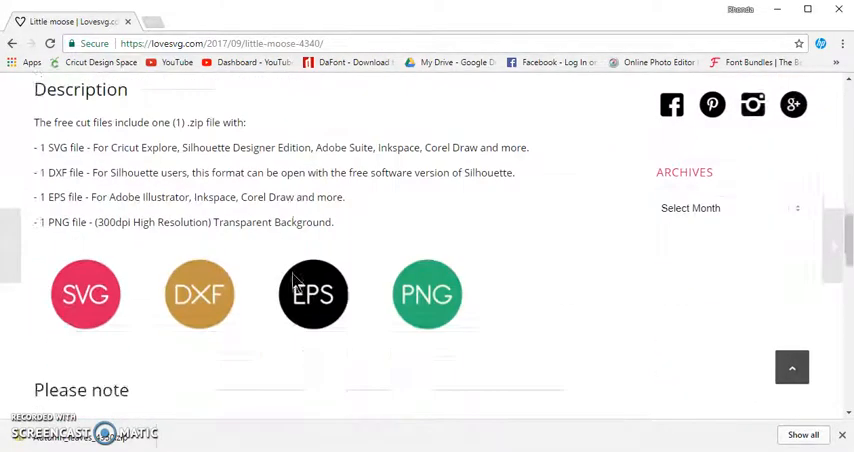
scroll("down", 3)
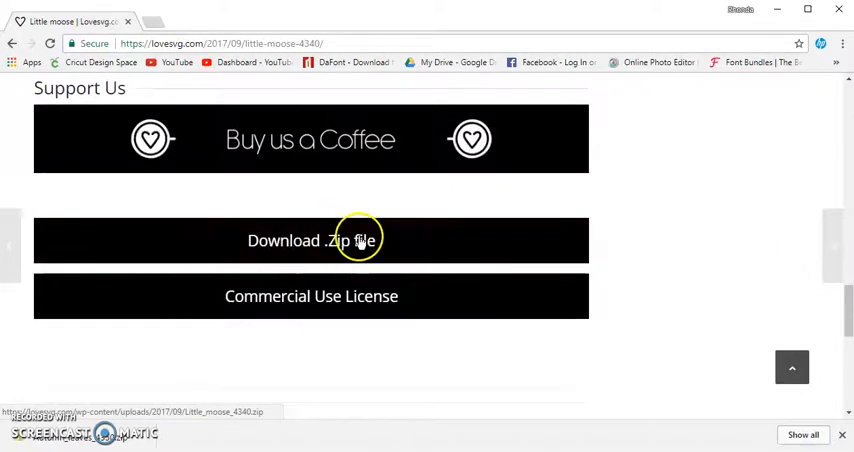
Download the Little Moose zip and show it in its Desktop folder.
left_click(312, 240)
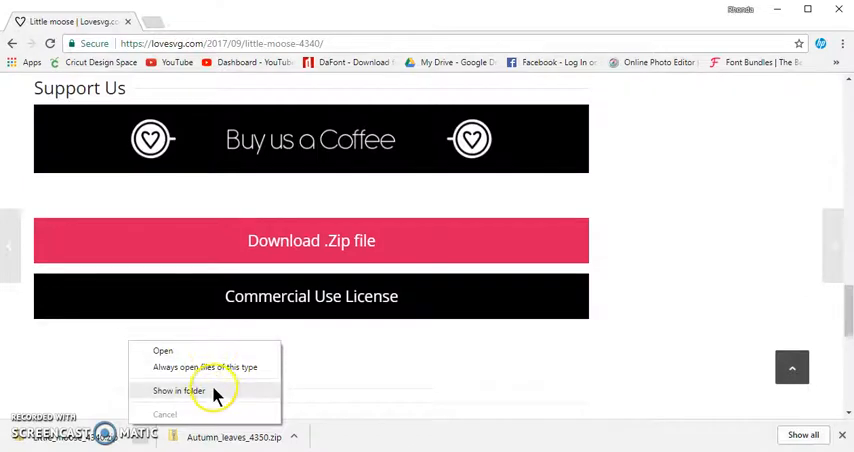
left_click(240, 398)
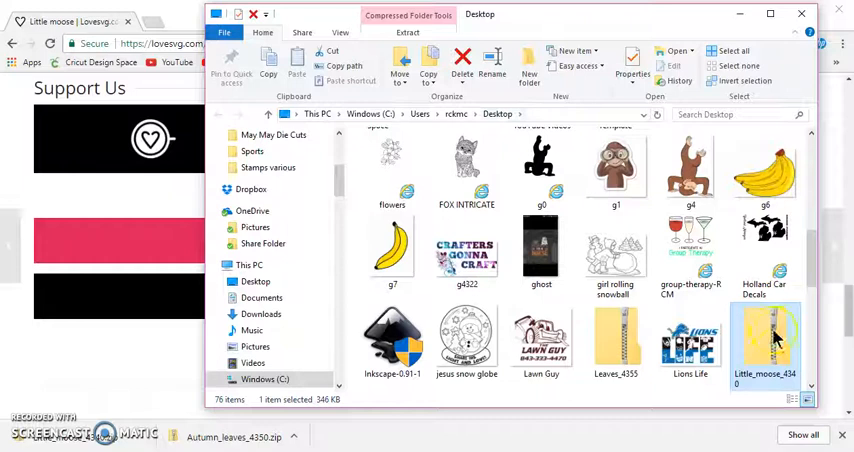
Extract the Little_moose zip to its own folder on the Desktop via Extract All.
right_click(764, 340)
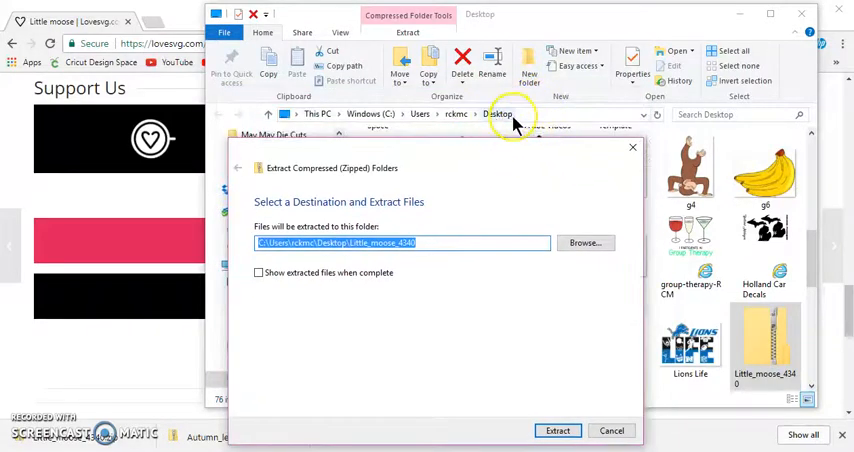
mouse_move(480, 124)
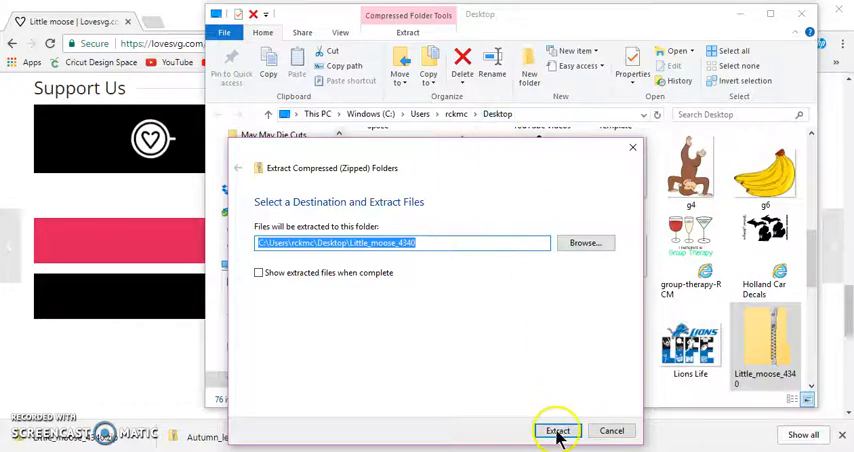
left_click(558, 432)
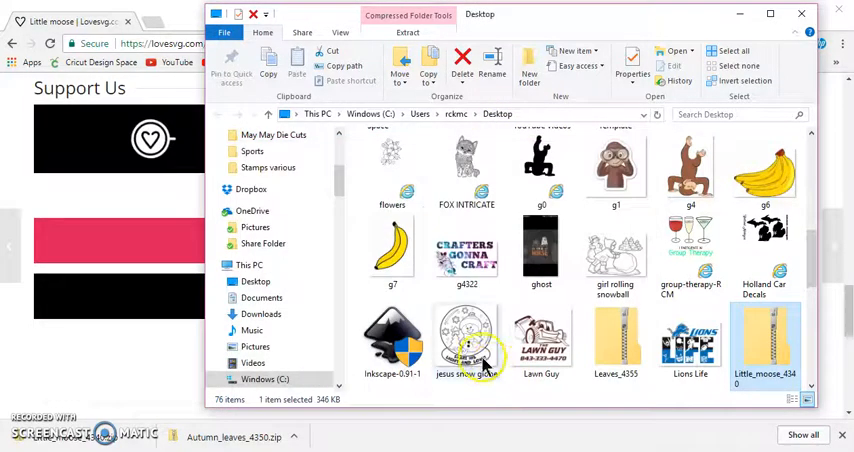
Enter the Little_moose_4340 folder and its inner folder listing the DXF, EPS, PNG and SVG files.
scroll("down", 3)
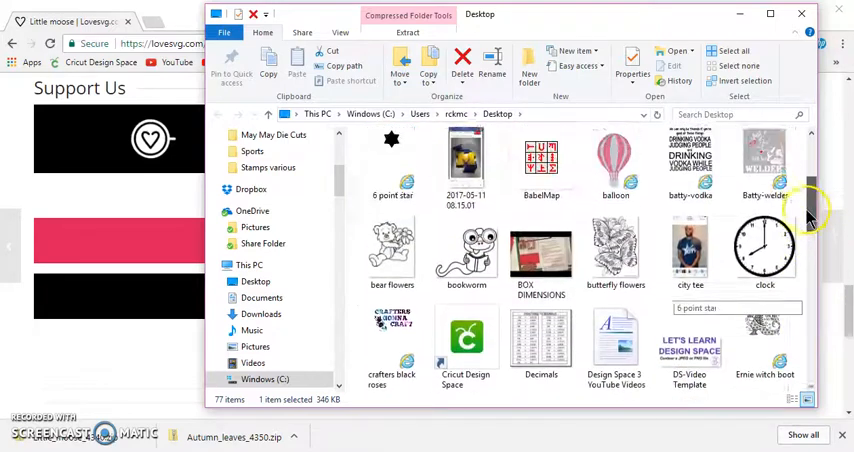
scroll("up", 3)
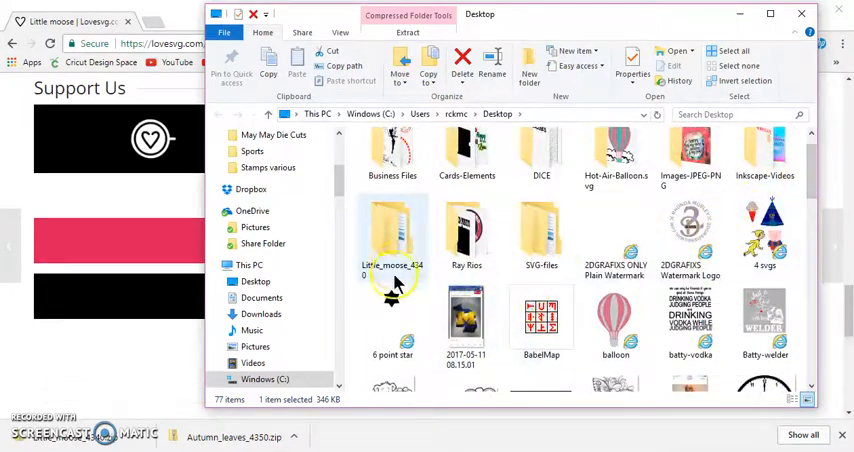
double_click(392, 236)
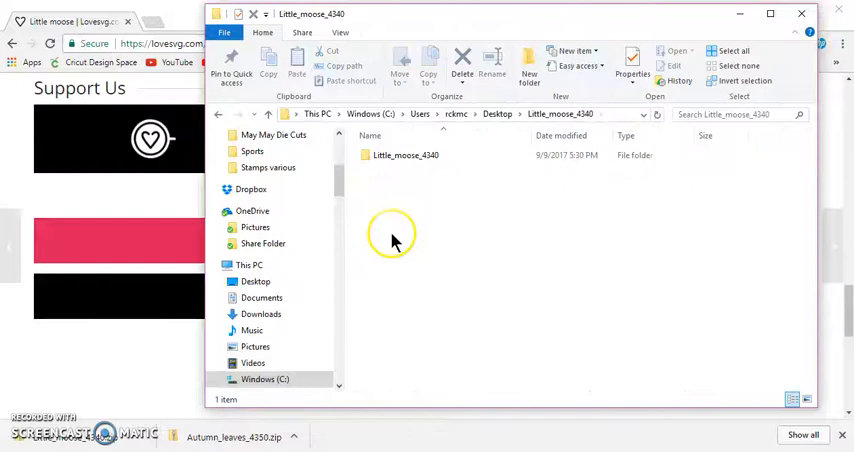
left_click(404, 156)
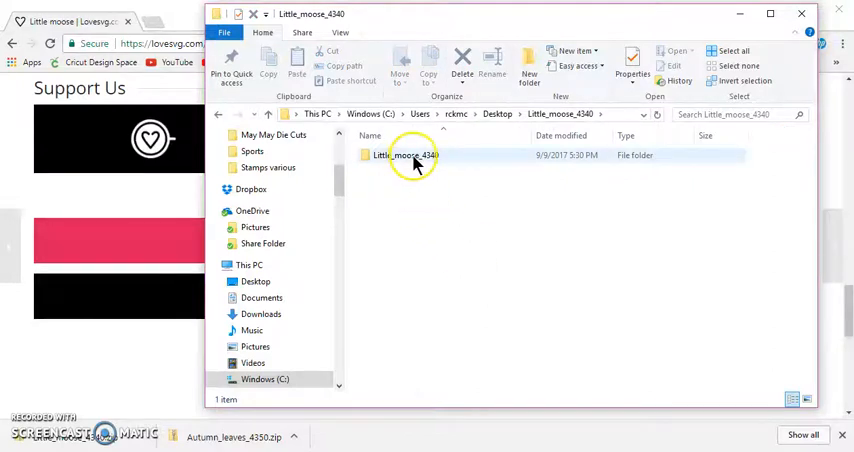
double_click(412, 156)
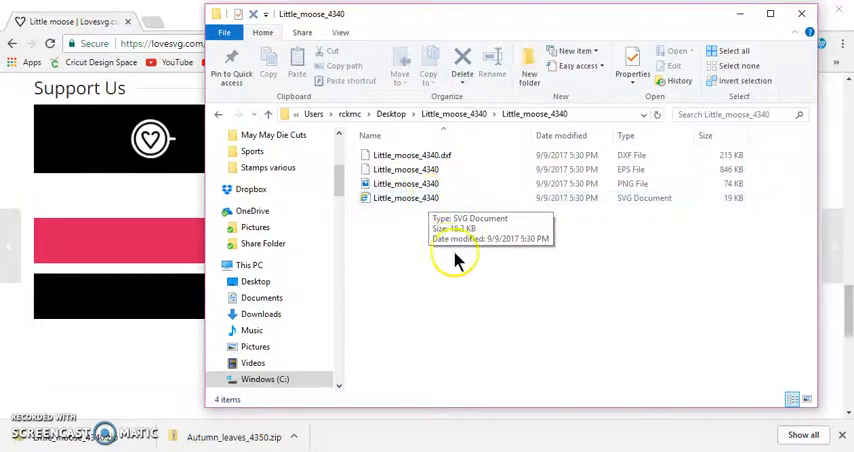
mouse_move(440, 240)
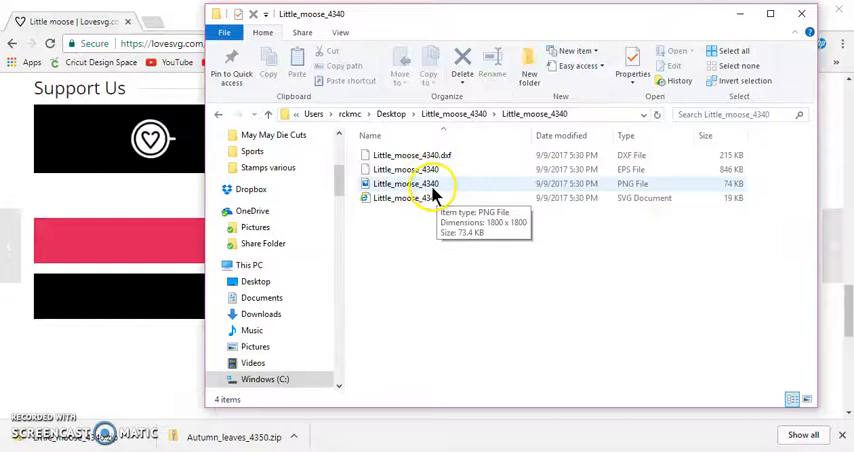
left_click(430, 196)
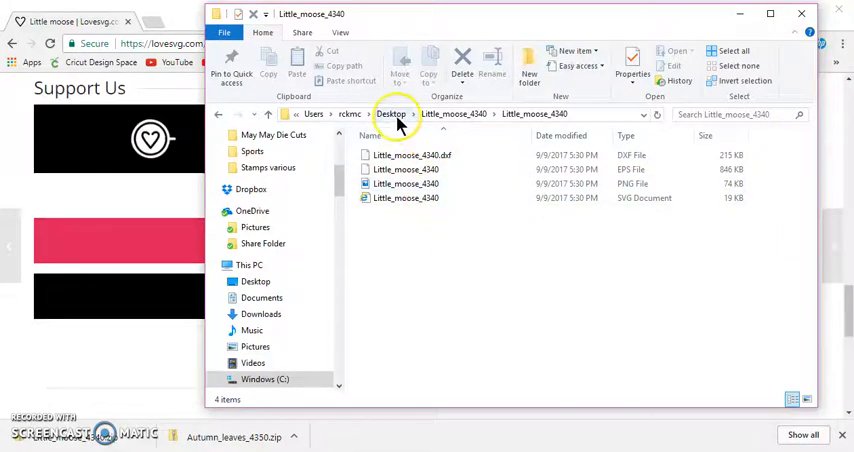
Return to the Desktop and look inside the Little_moose zip archive and its inner folder.
left_click(392, 112)
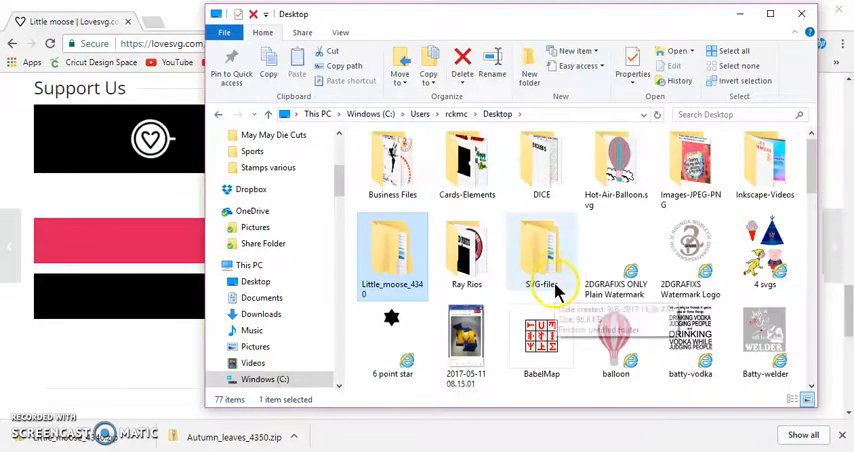
scroll("down", 3)
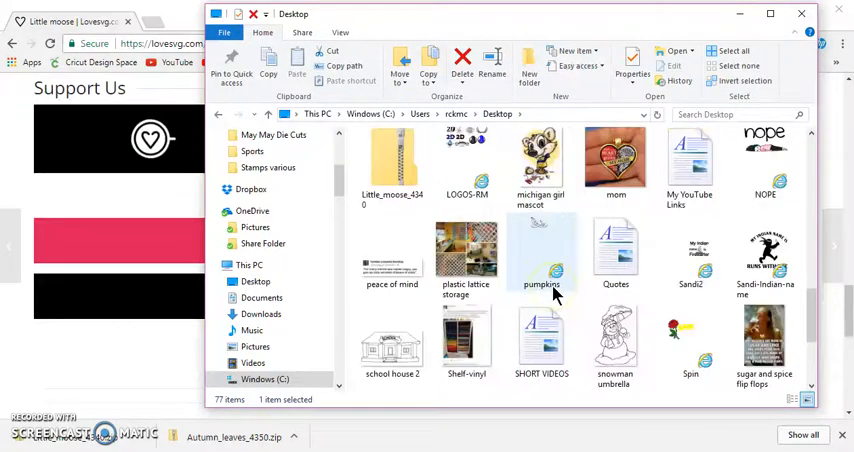
double_click(392, 160)
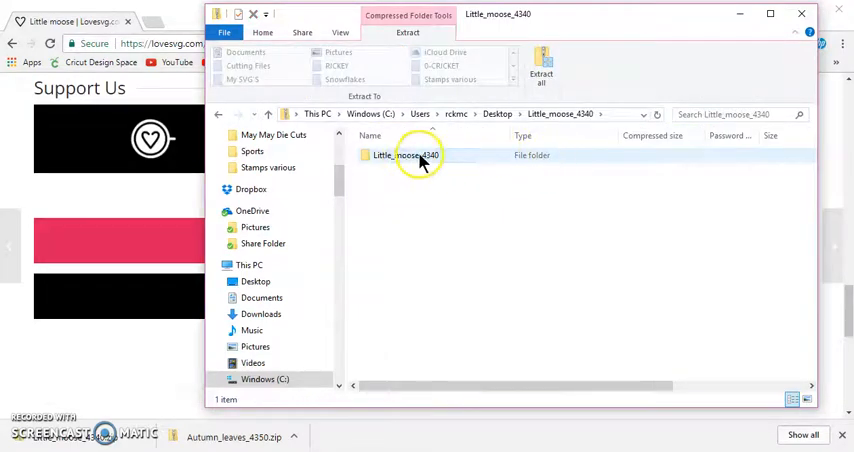
double_click(404, 156)
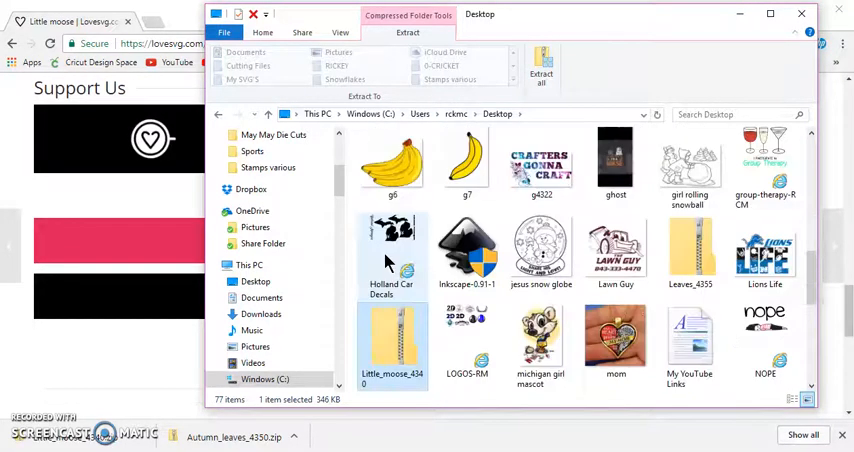
left_click(392, 336)
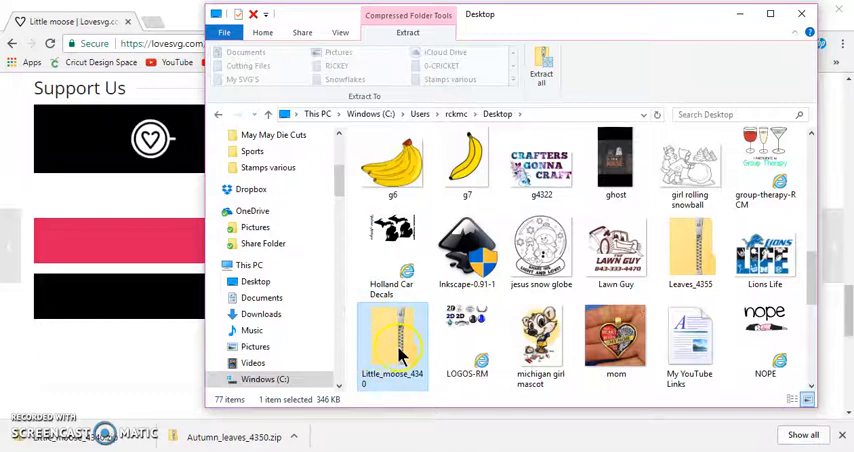
mouse_move(392, 344)
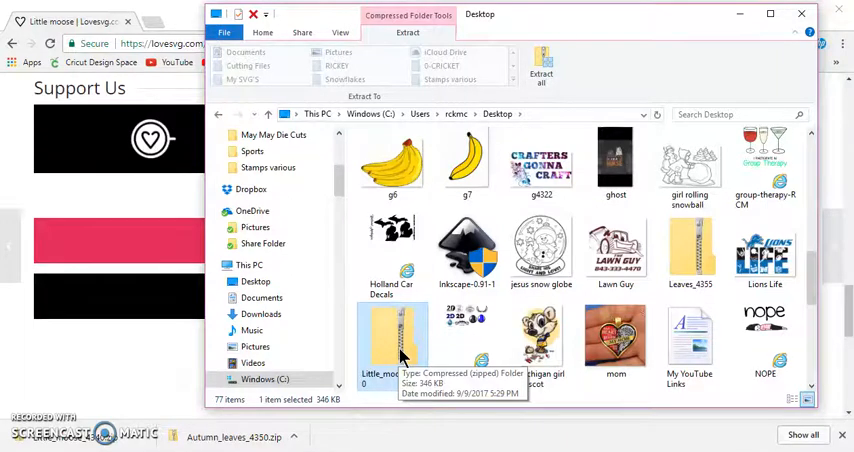
Reopen the extracted Little_moose_4340 folder on the Desktop with its four design files listed.
scroll("down", 3)
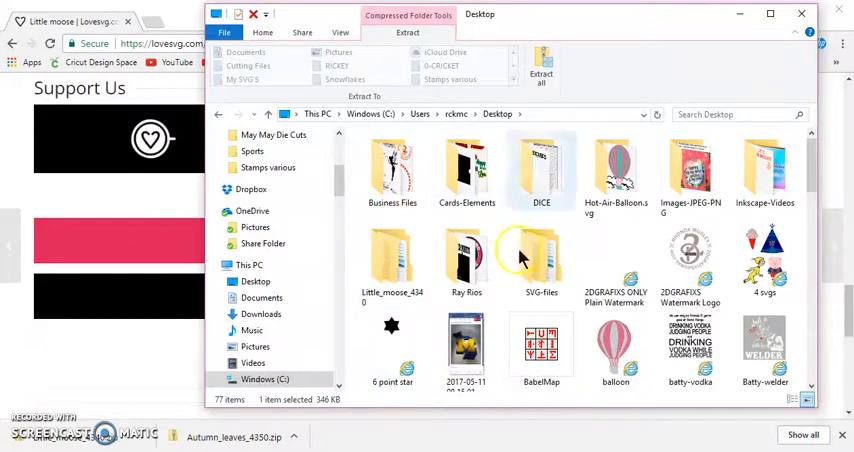
mouse_move(690, 170)
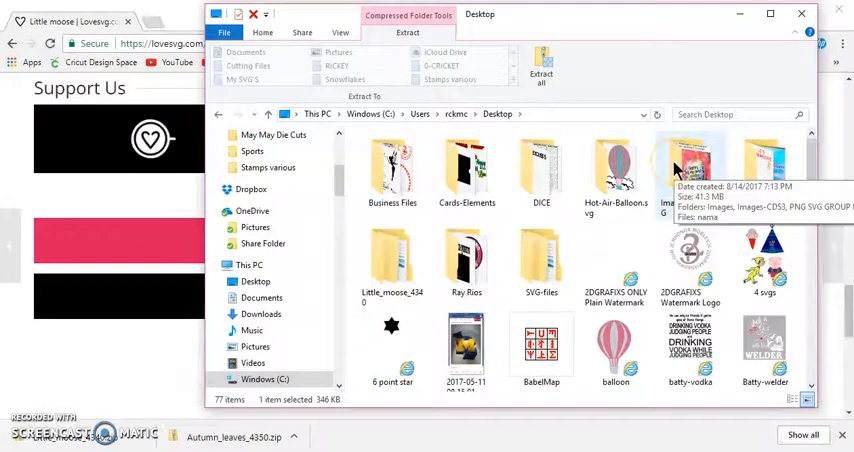
mouse_move(466, 240)
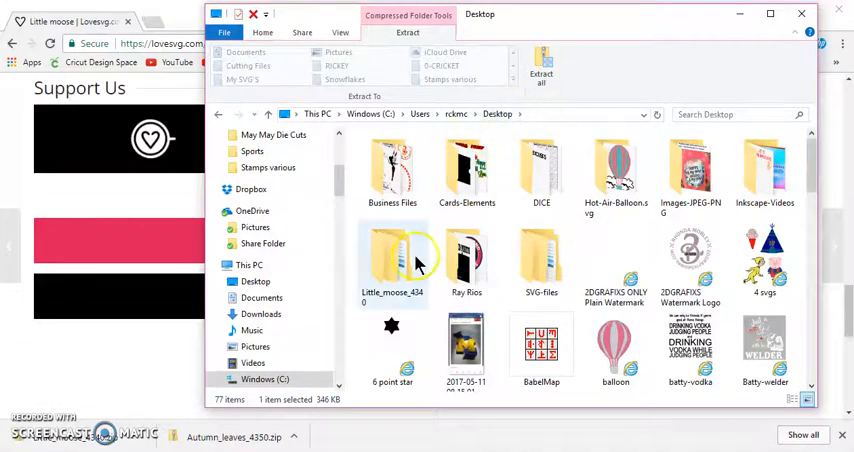
scroll("down", 3)
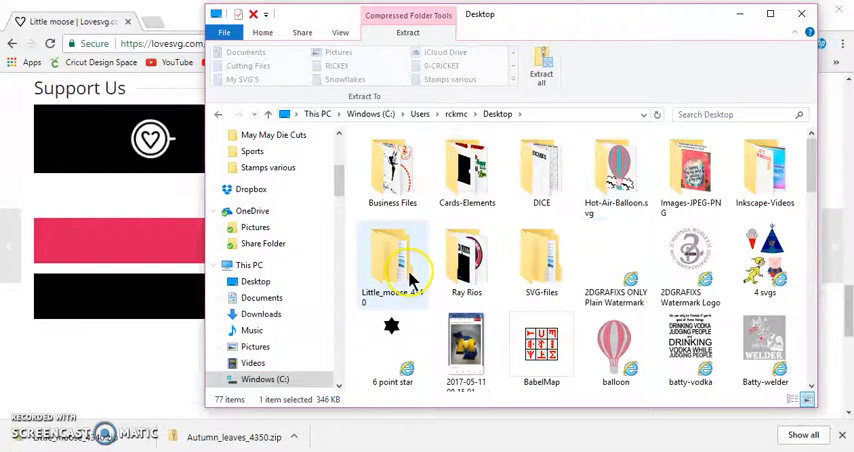
double_click(392, 256)
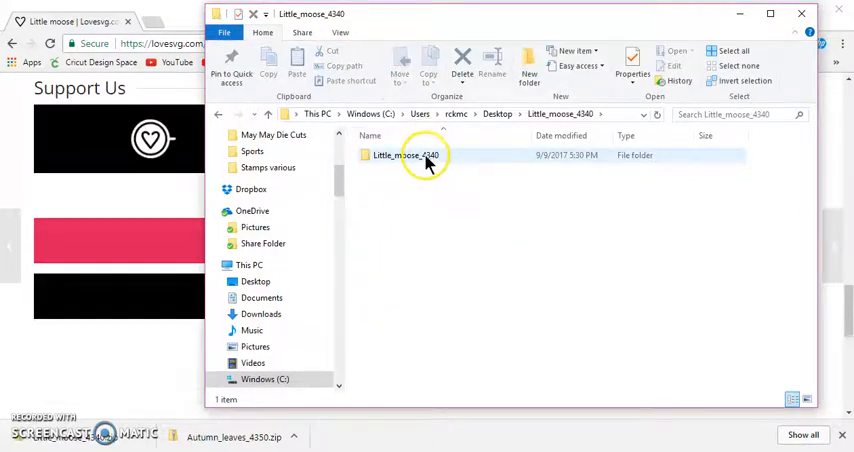
double_click(412, 156)
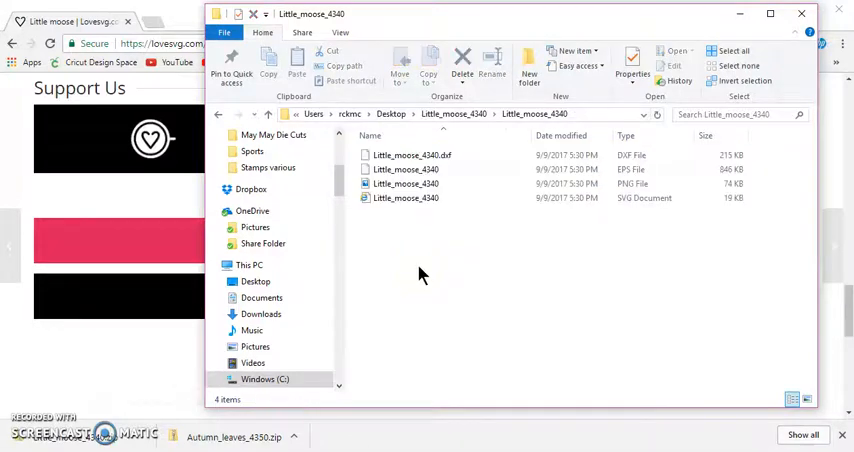
left_click(406, 196)
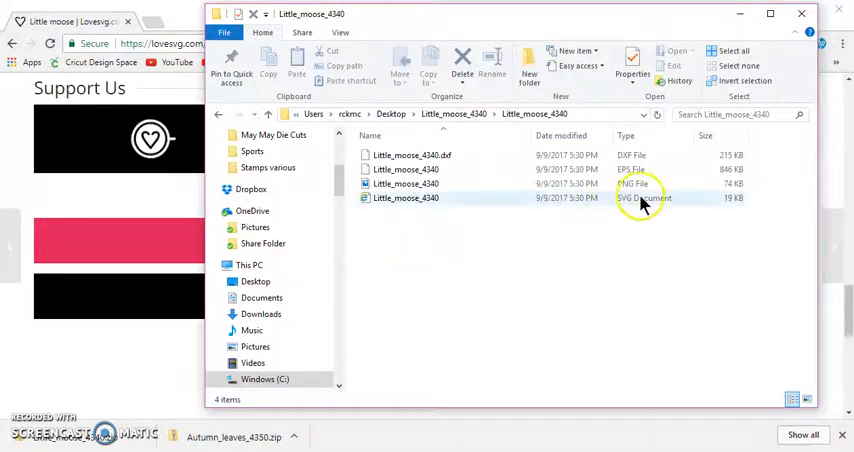
mouse_move(640, 198)
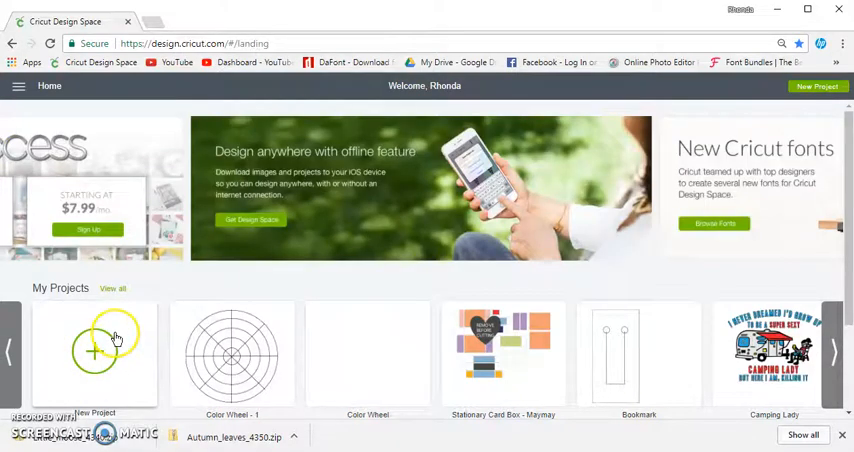
Start a new project and upload Little_moose_4340.svg as a saved uploaded image.
left_click(96, 352)
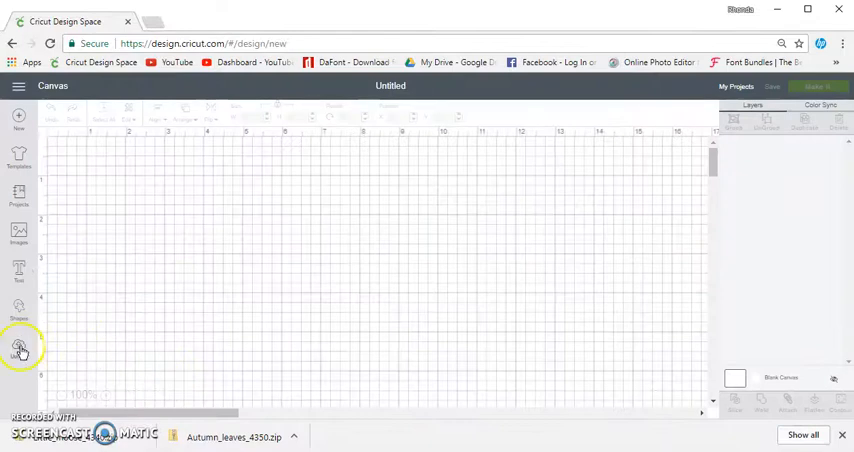
left_click(18, 350)
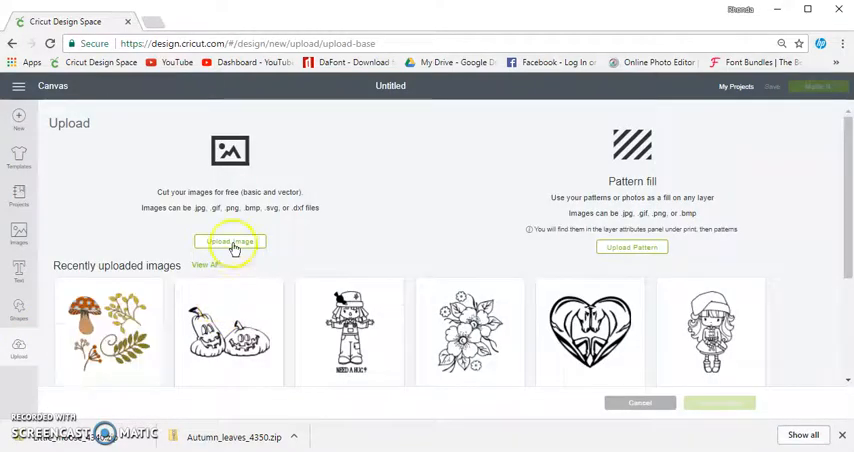
left_click(230, 240)
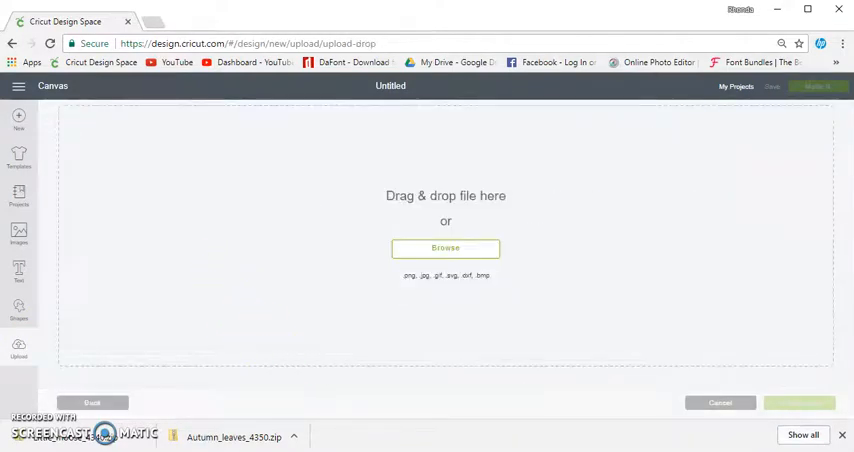
left_click(444, 248)
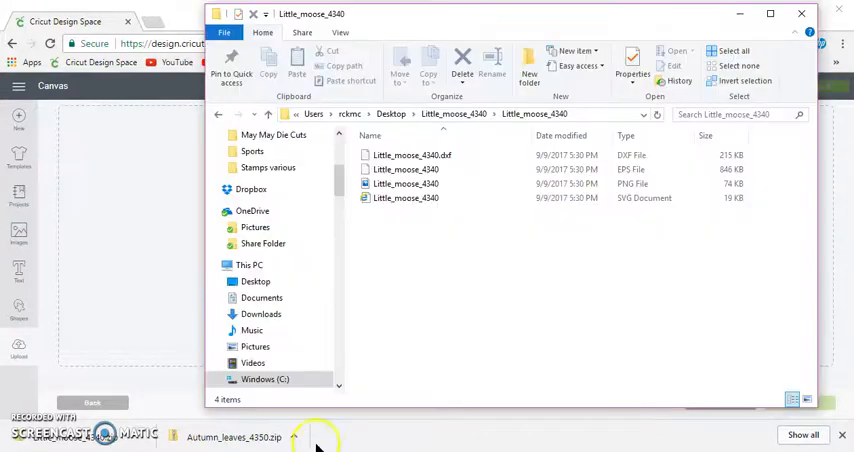
left_click(406, 196)
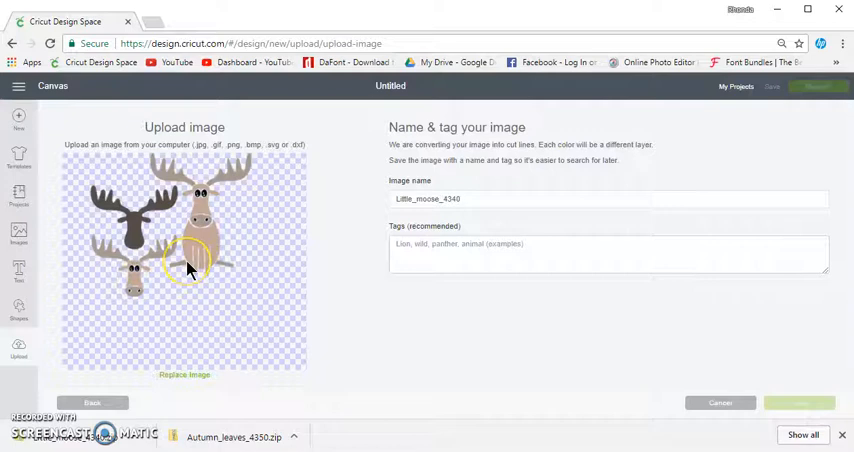
mouse_move(156, 280)
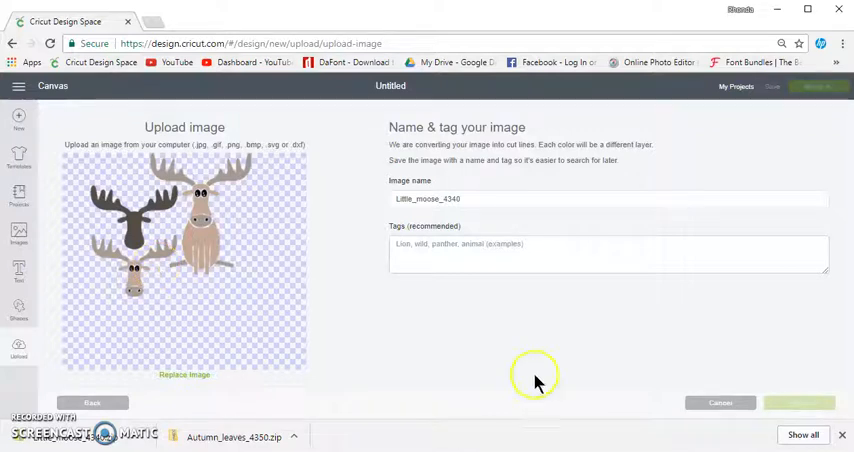
left_click(800, 402)
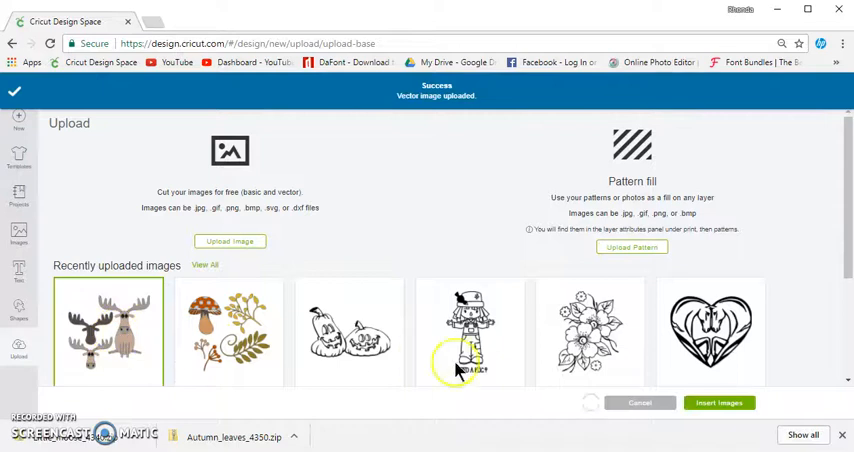
Insert the uploaded moose onto the canvas and reposition the group.
left_click(720, 402)
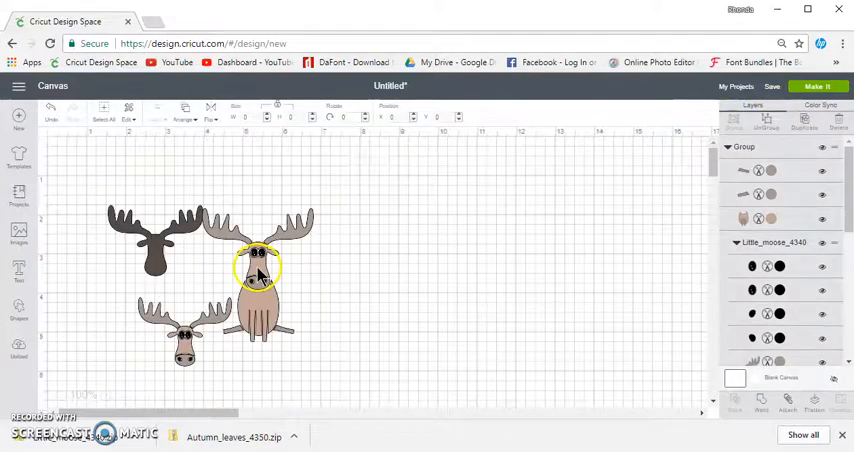
left_click_drag(258, 270, 430, 250)
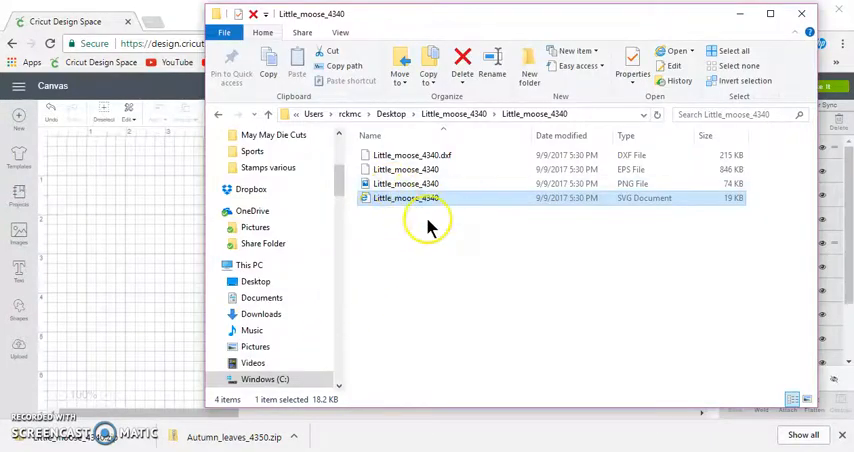
Delete the DXF, EPS and PNG files so only Little_moose_4340.svg remains.
left_click(406, 184)
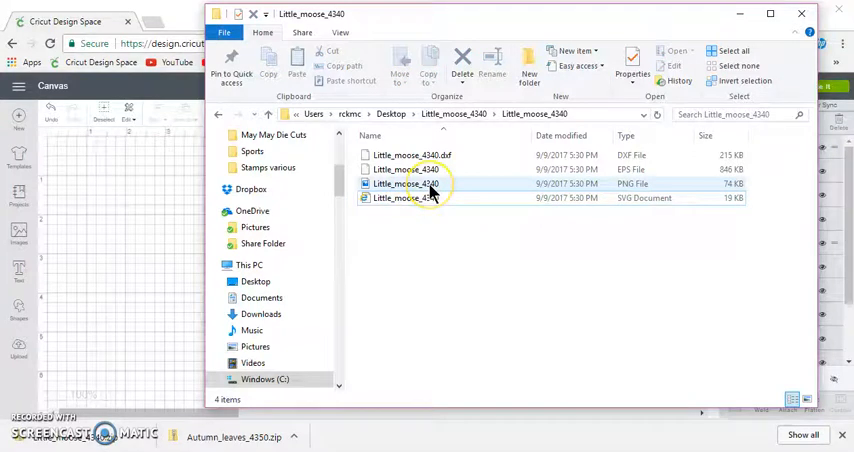
left_click(406, 184)
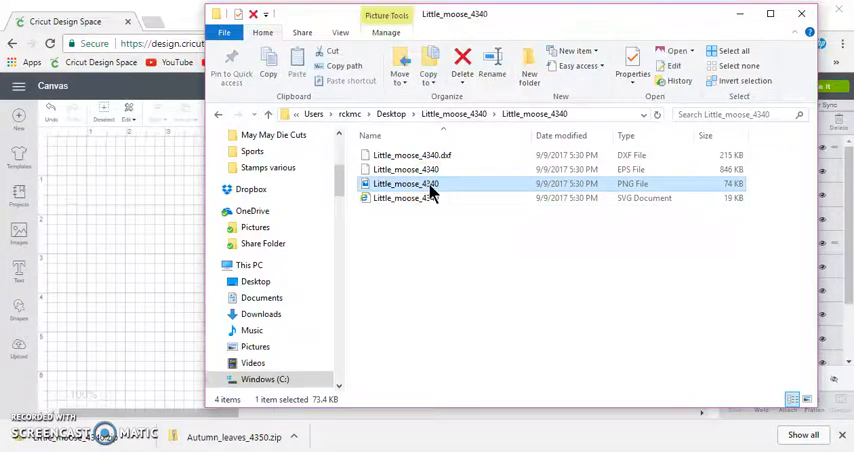
left_click(412, 156)
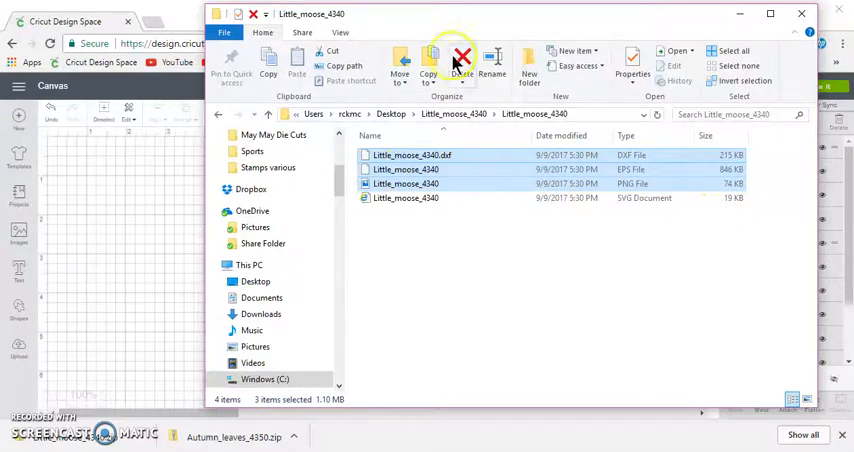
left_click(462, 60)
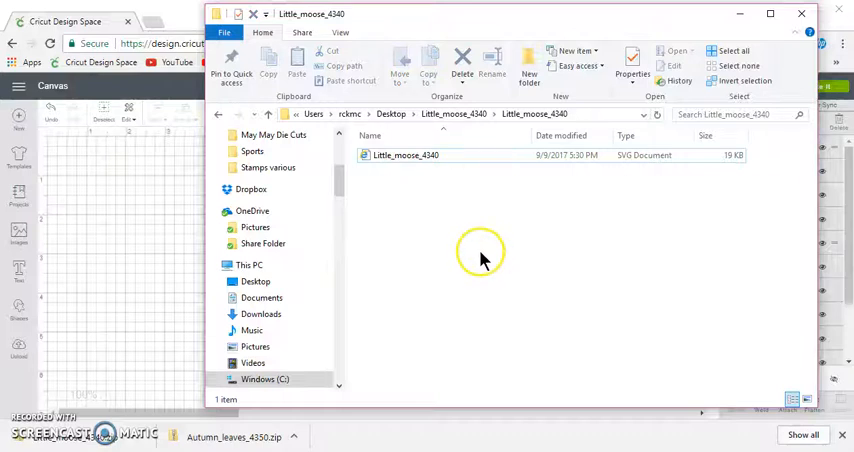
mouse_move(476, 264)
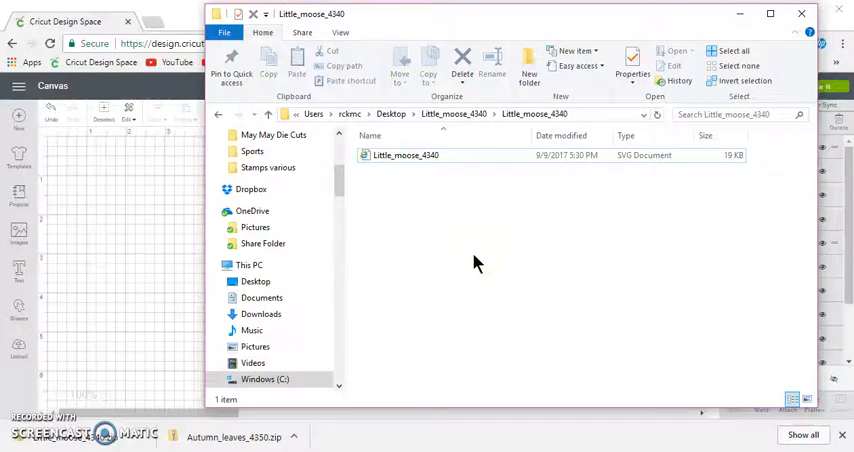
left_click(404, 156)
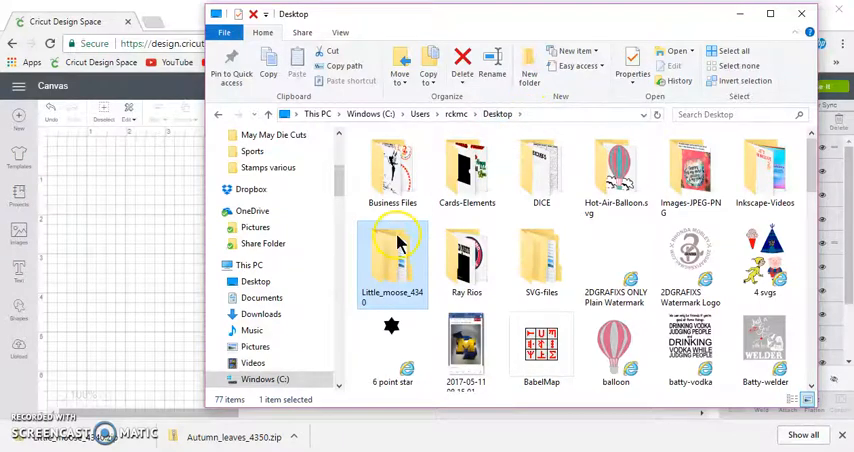
Delete the leftover Little_moose_4340 folder from the Desktop.
double_click(392, 250)
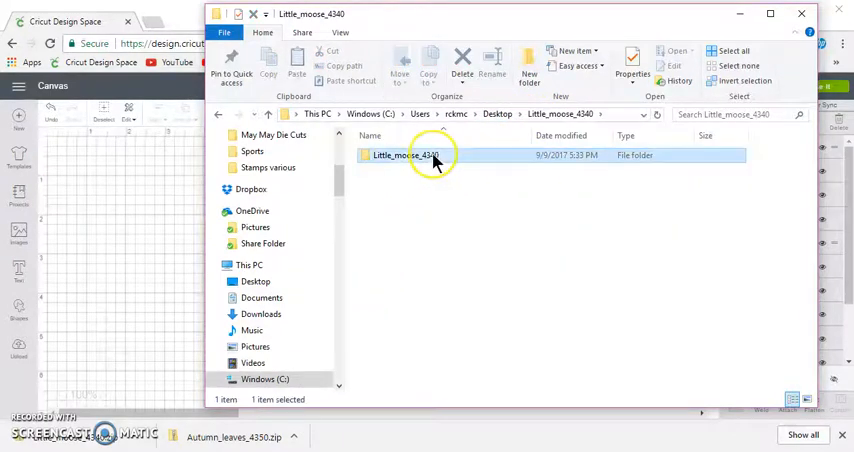
double_click(404, 156)
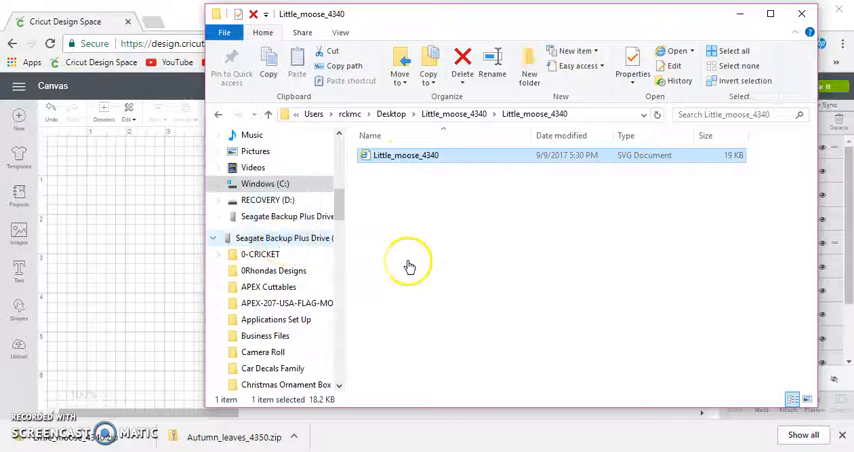
mouse_move(290, 184)
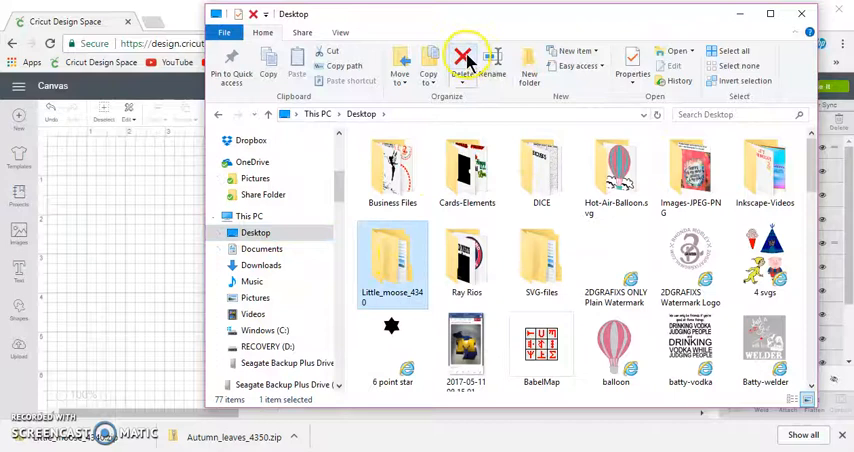
left_click(462, 62)
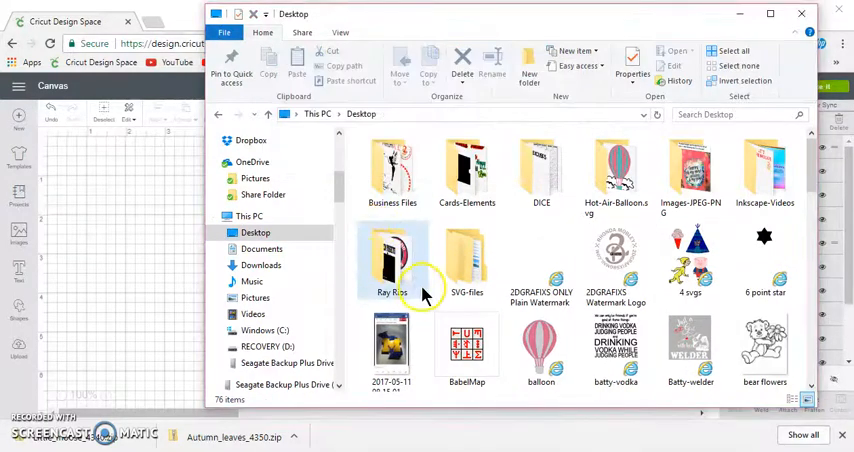